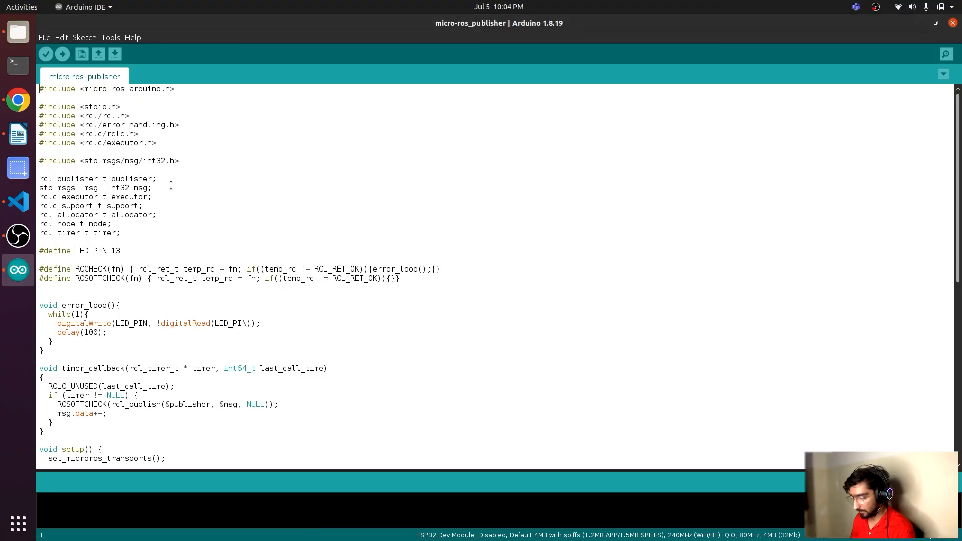
Open the File menu and dismiss it without choosing a command
{"action": "left_click", "coordinate": [44, 36]}
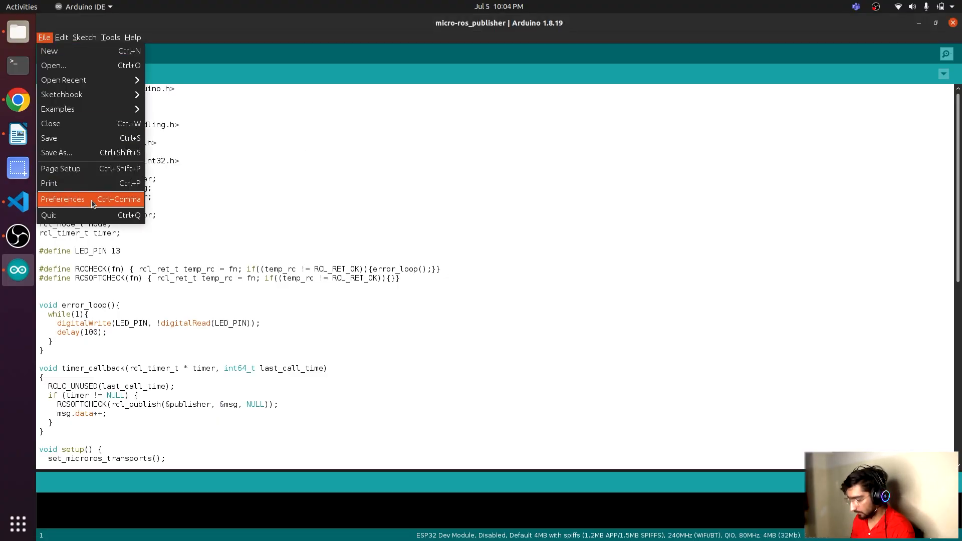
{"action": "left_click", "coordinate": [63, 199]}
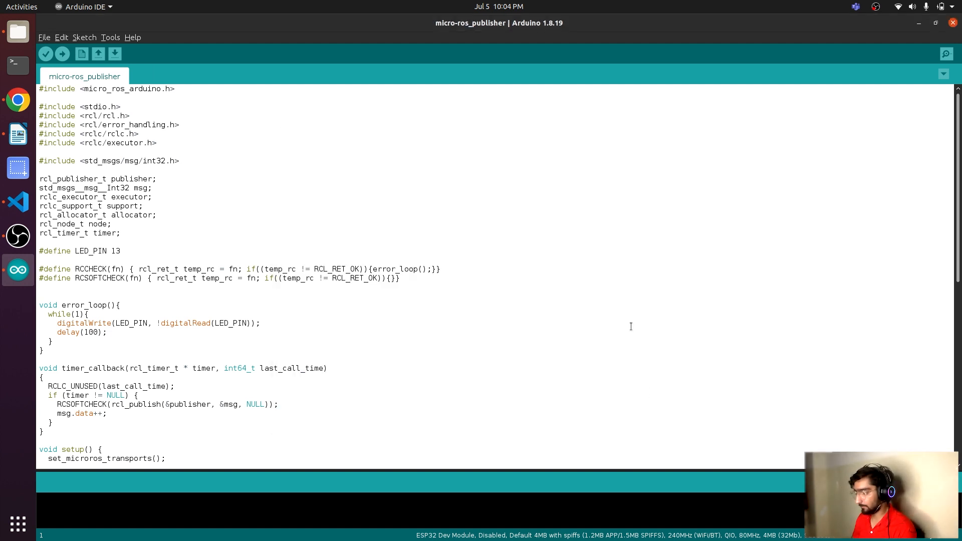
{"action": "mouse_move", "coordinate": [514, 200]}
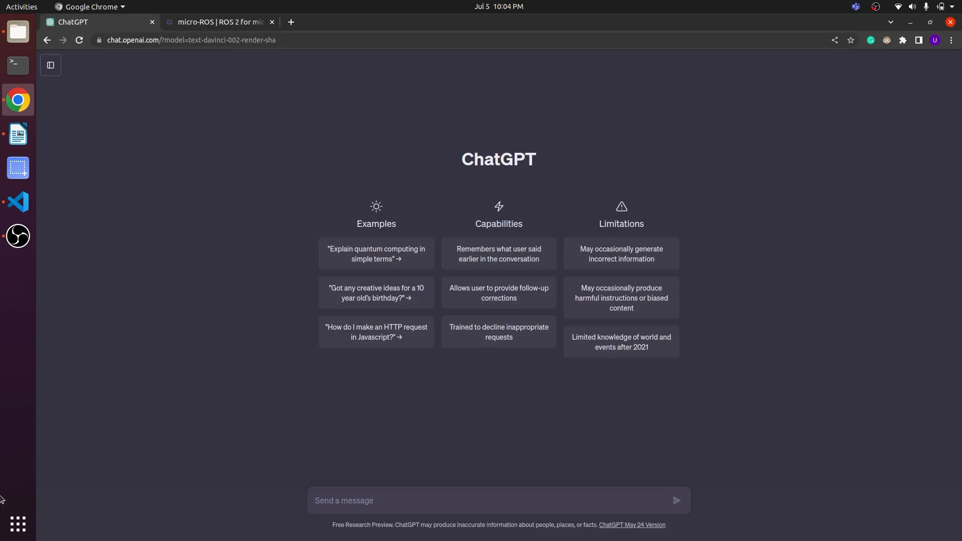
Bring the micro-ROS publisher sketch forward and scroll down through its code
{"action": "left_click", "coordinate": [17, 270]}
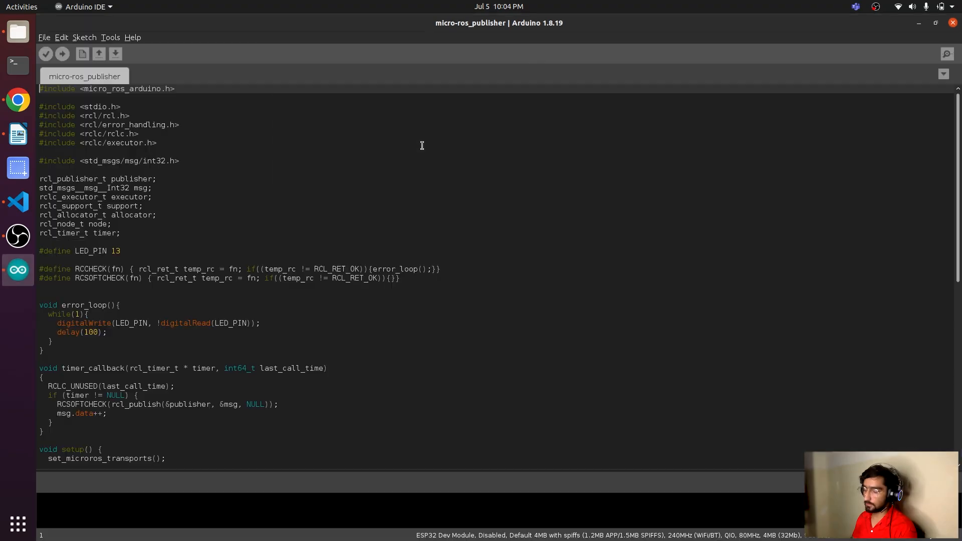
{"action": "scroll", "scroll_direction": "down", "scroll_amount": 3}
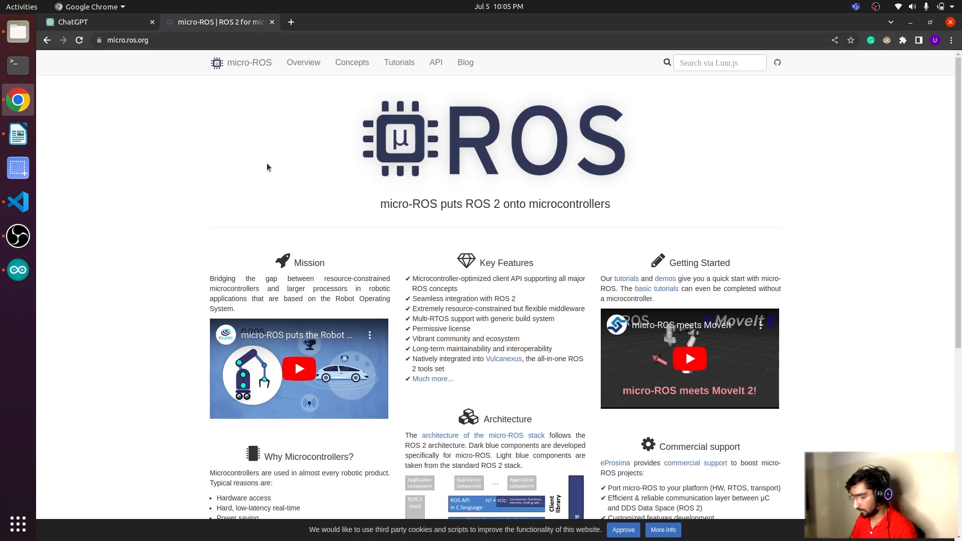
Open the micro-ROS Nodes tutorial from Tutorials and scroll to the node initialization code
{"action": "left_click", "coordinate": [399, 62]}
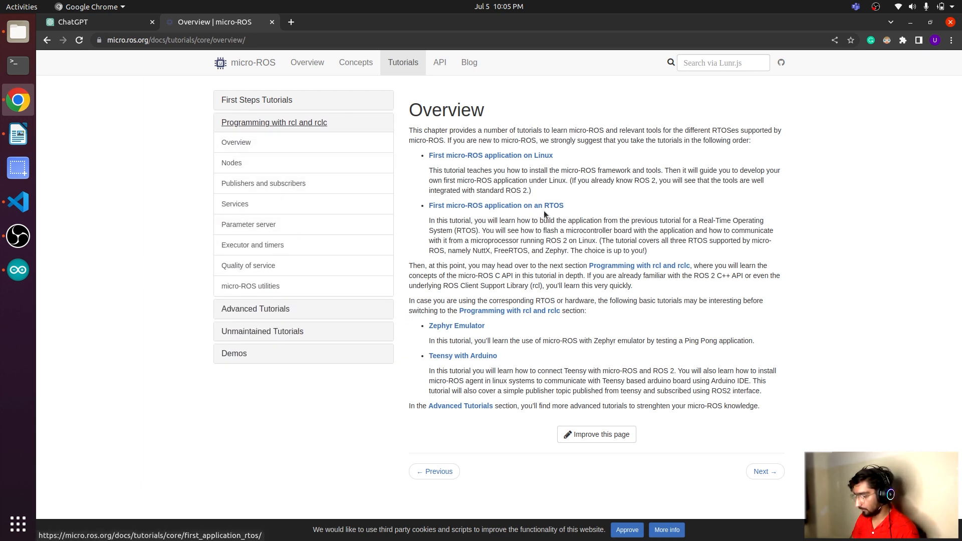
{"action": "mouse_move", "coordinate": [232, 162]}
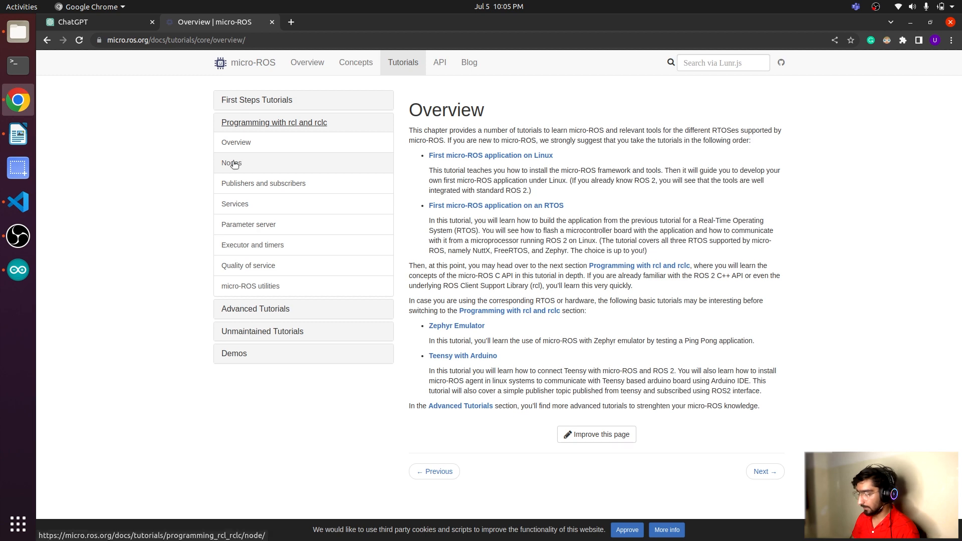
{"action": "left_click", "coordinate": [232, 162]}
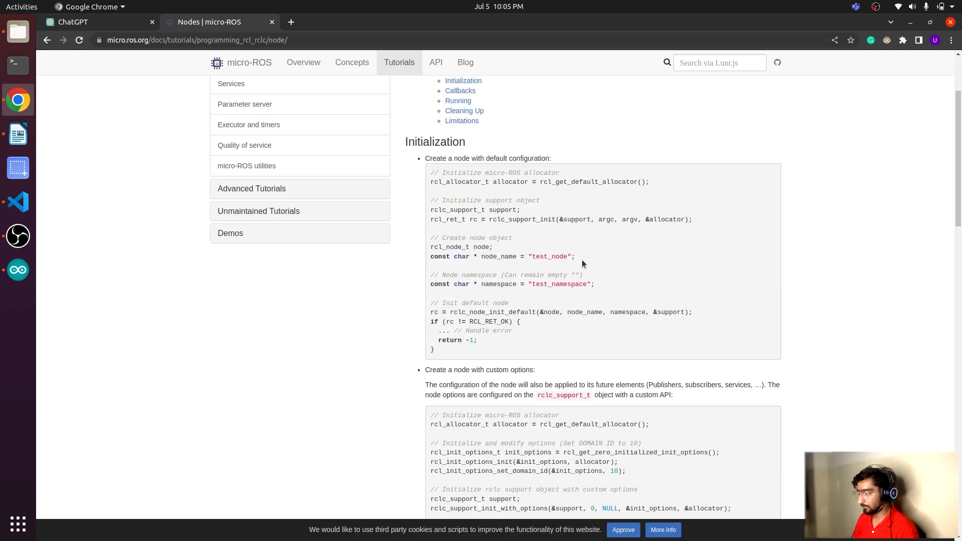
{"action": "scroll", "scroll_direction": "down", "scroll_amount": 3}
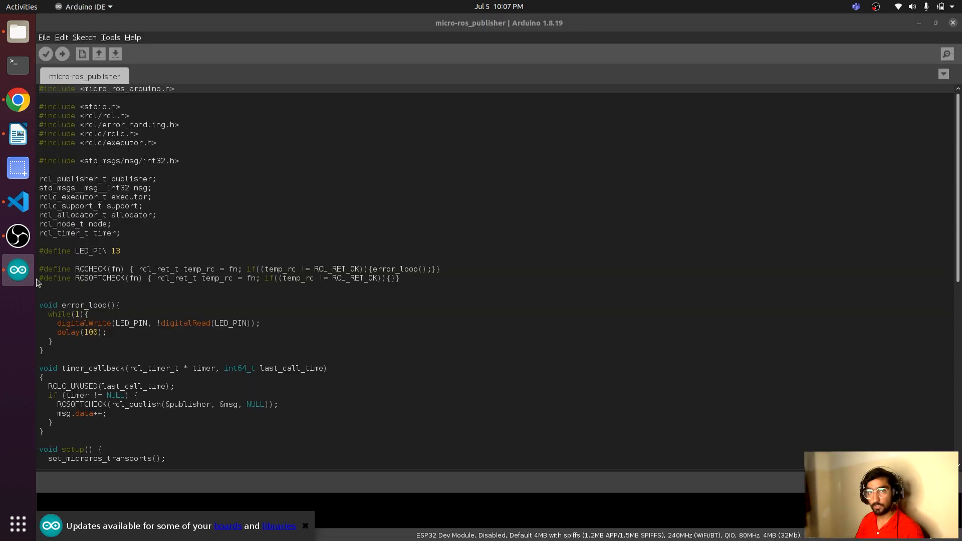
{"action": "mouse_move", "coordinate": [279, 212]}
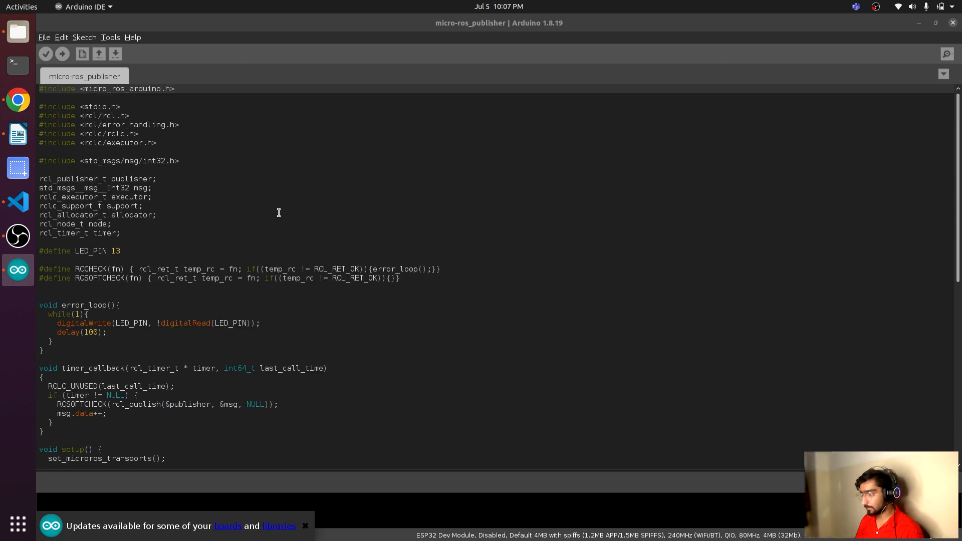
Click inside the publisher sketch editor before returning to the Nodes tutorial
{"action": "left_click", "coordinate": [305, 526]}
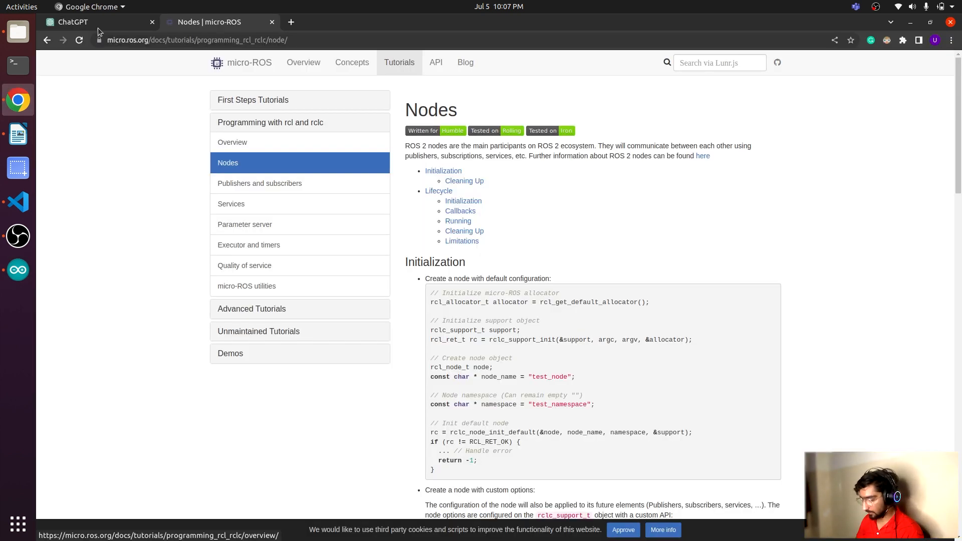
Send ChatGPT the sketch asking for line-by-line comments, then scroll through its explanation
{"action": "left_click", "coordinate": [70, 22]}
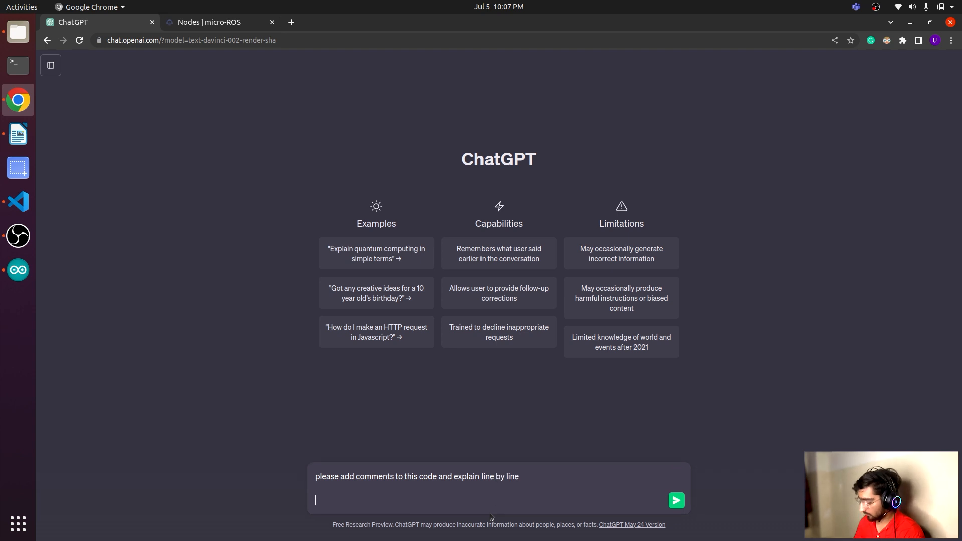
{"action": "left_click", "coordinate": [676, 500]}
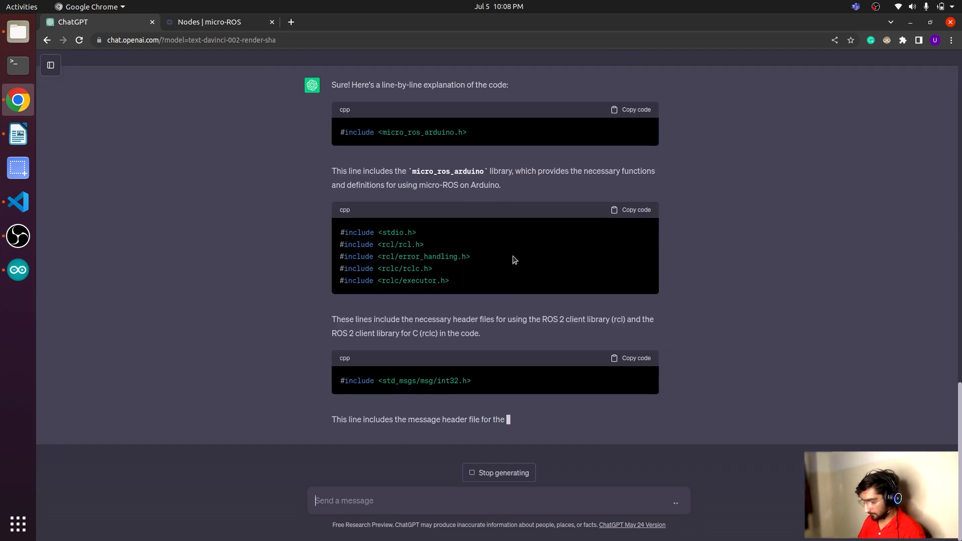
{"action": "scroll", "scroll_direction": "down", "scroll_amount": 3}
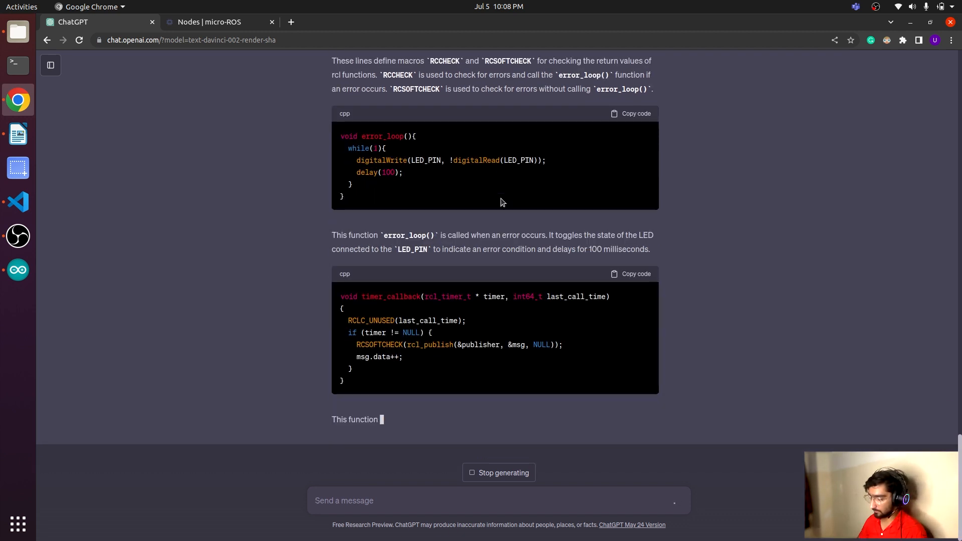
{"action": "scroll", "scroll_direction": "down", "scroll_amount": 3}
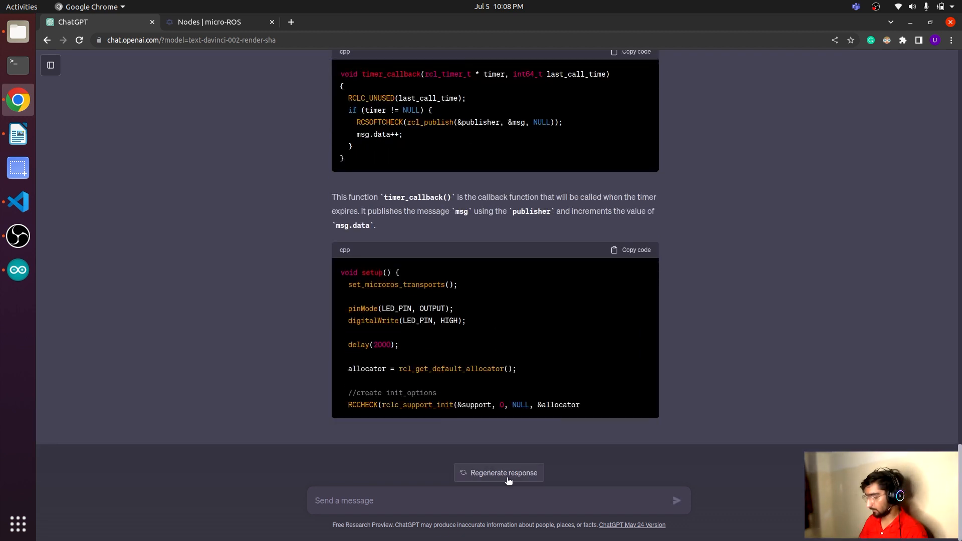
Regenerate ChatGPT's response to get the sketch with inline comments on every line
{"action": "left_click", "coordinate": [499, 472]}
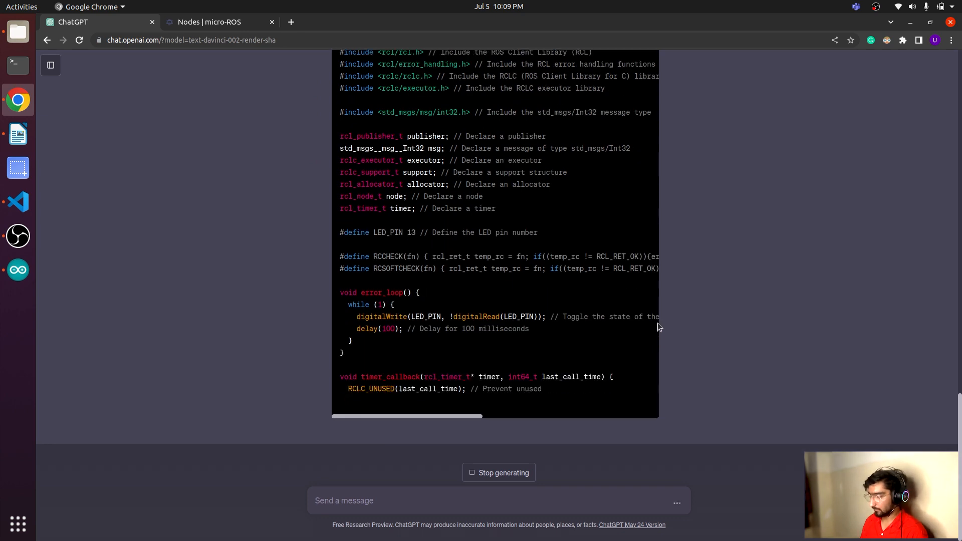
{"action": "scroll", "scroll_direction": "down", "scroll_amount": 3}
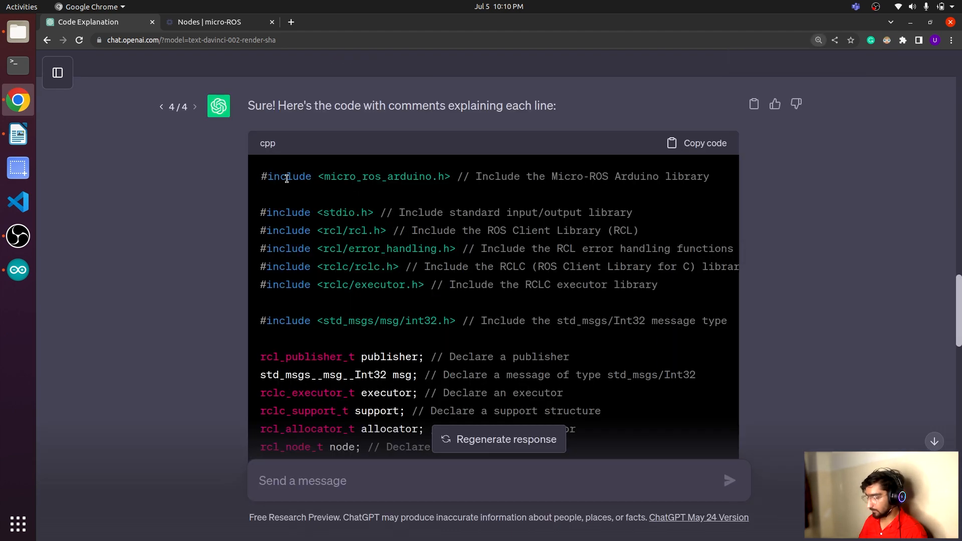
{"action": "mouse_move", "coordinate": [374, 189]}
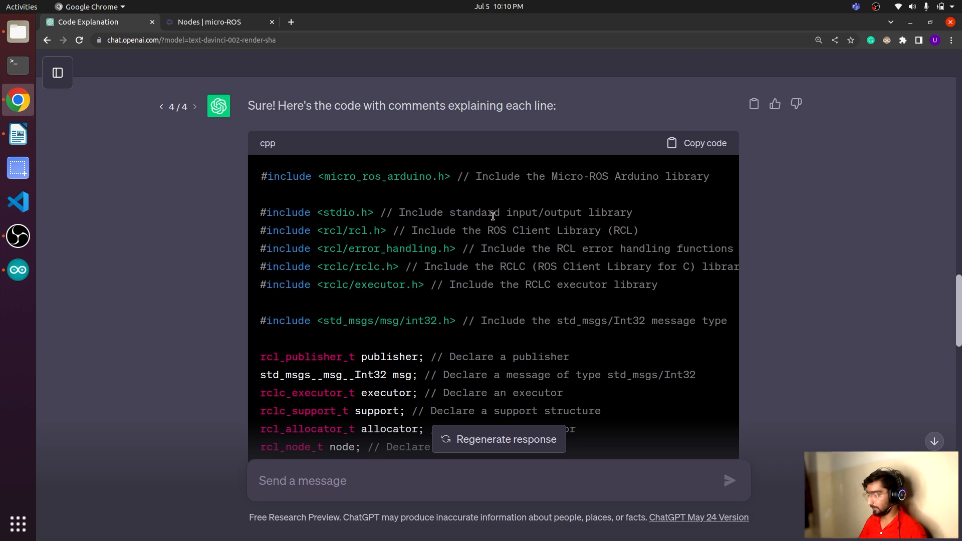
{"action": "mouse_move", "coordinate": [421, 225]}
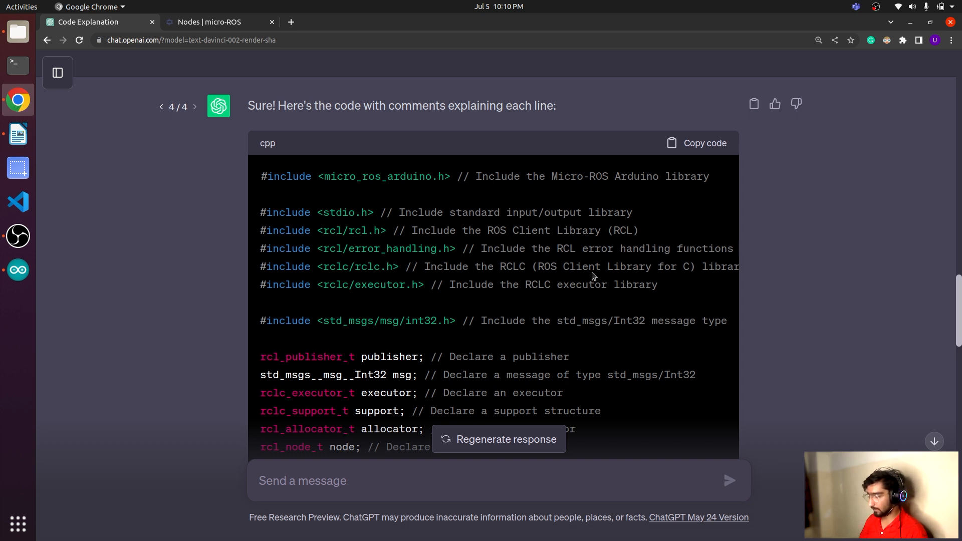
{"action": "mouse_move", "coordinate": [482, 318]}
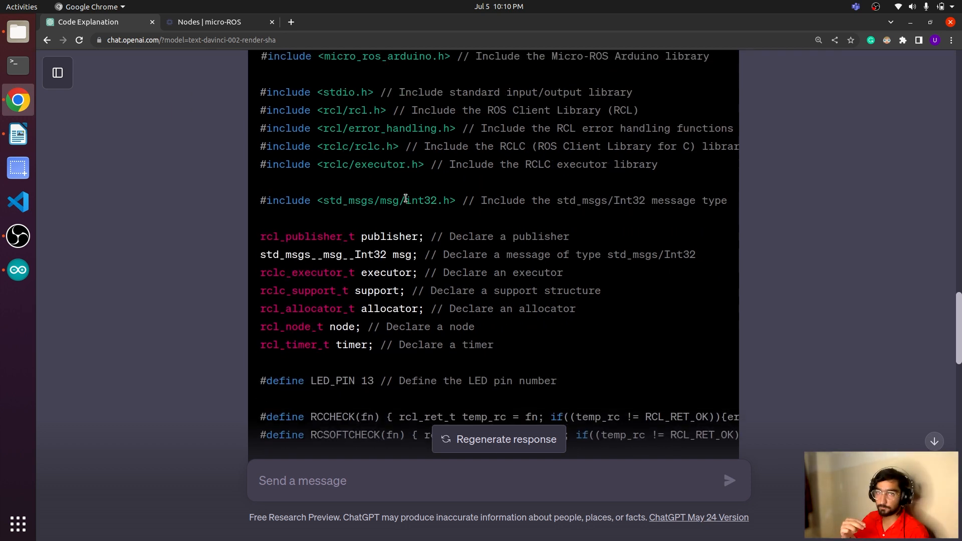
{"action": "scroll", "scroll_direction": "down", "scroll_amount": 3}
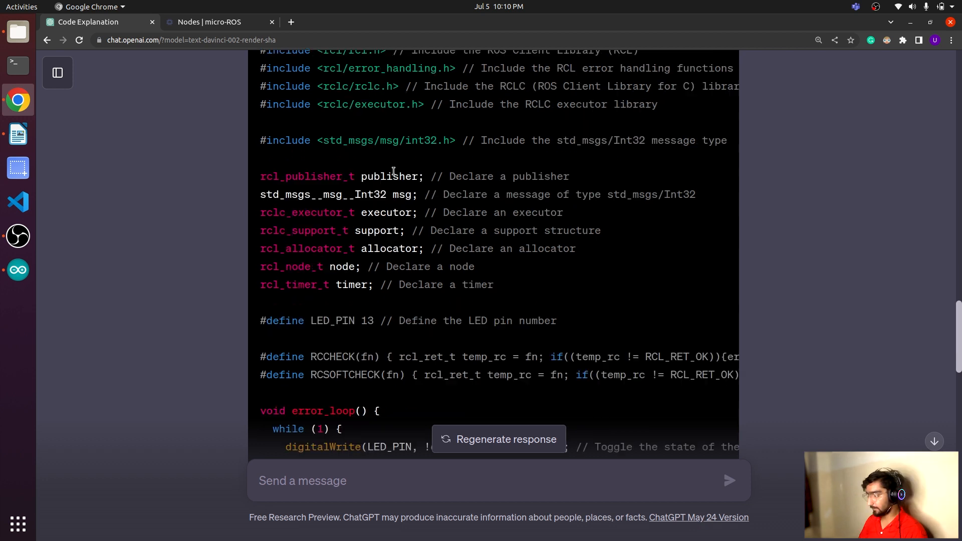
{"action": "double_click", "coordinate": [389, 176]}
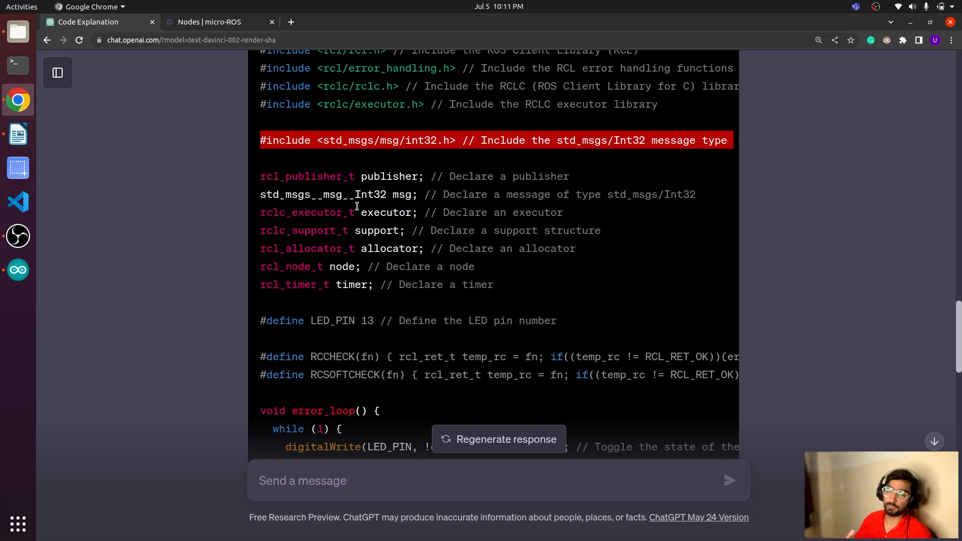
{"action": "scroll", "scroll_direction": "down", "scroll_amount": 3}
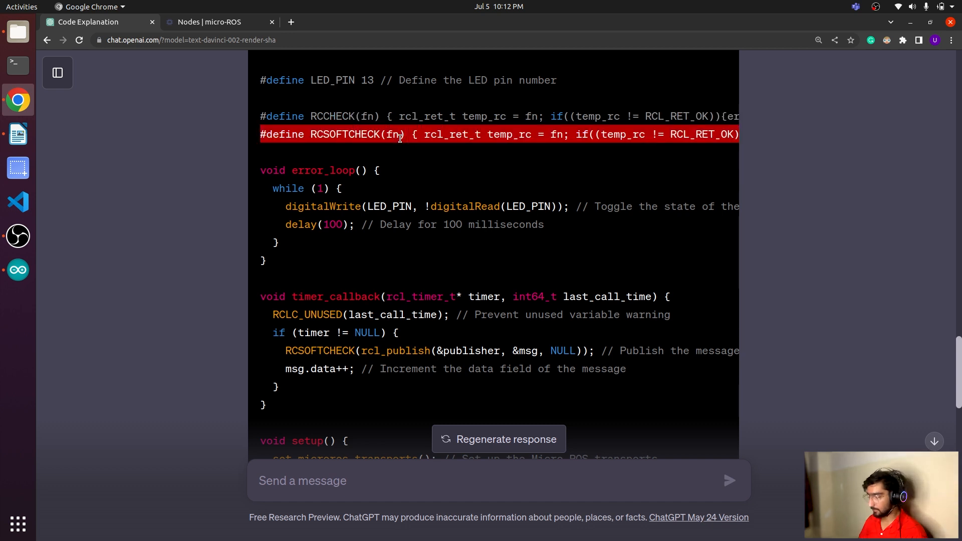
{"action": "scroll", "scroll_direction": "down", "scroll_amount": 3}
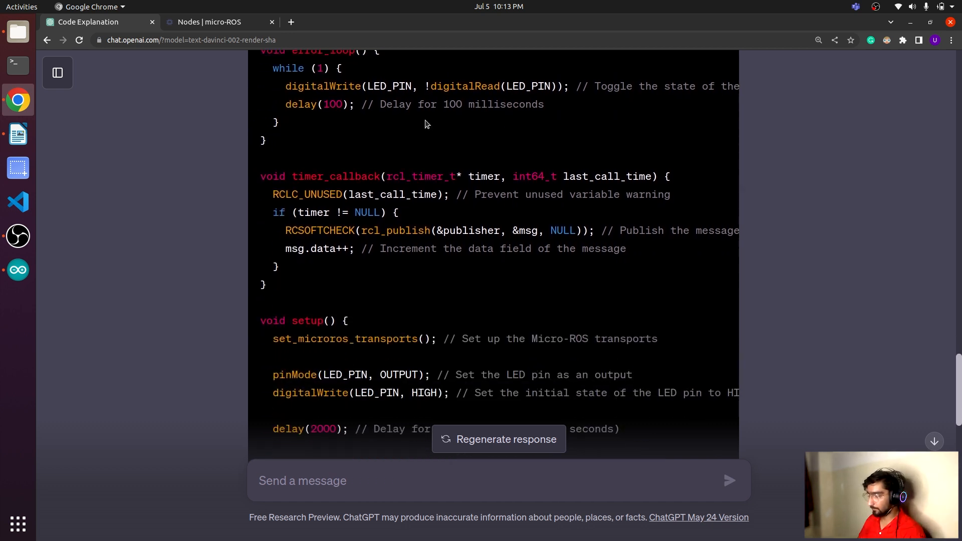
{"action": "scroll", "scroll_direction": "up", "scroll_amount": 3}
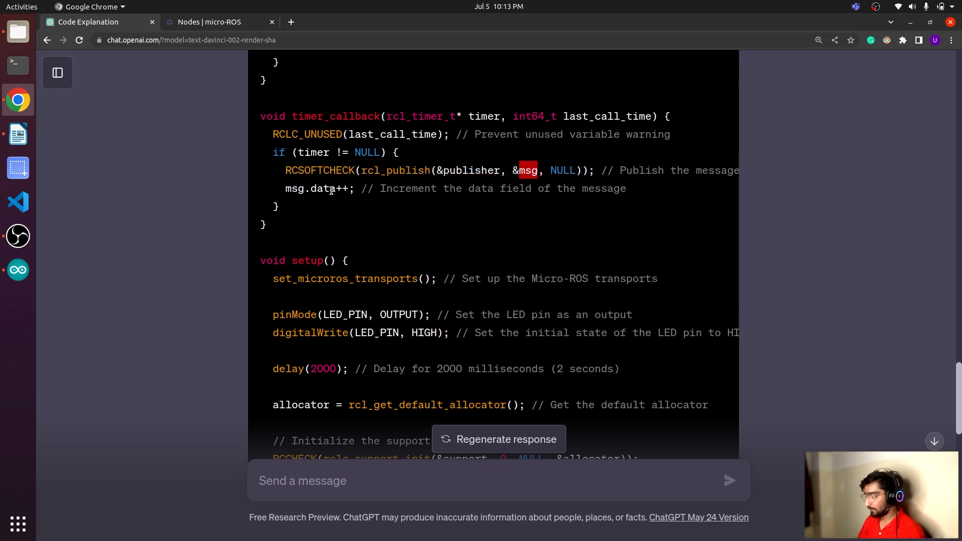
{"action": "scroll", "scroll_direction": "down", "scroll_amount": 3}
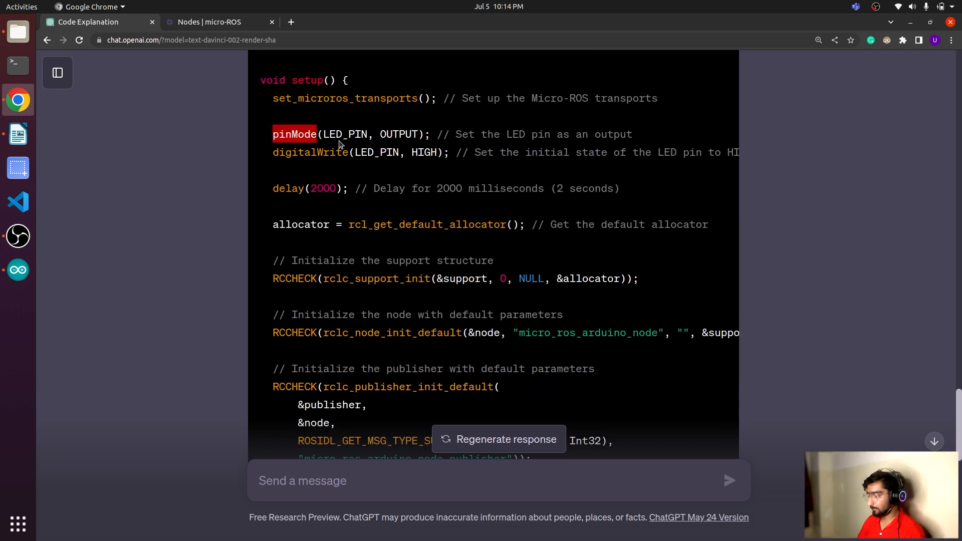
{"action": "double_click", "coordinate": [345, 134]}
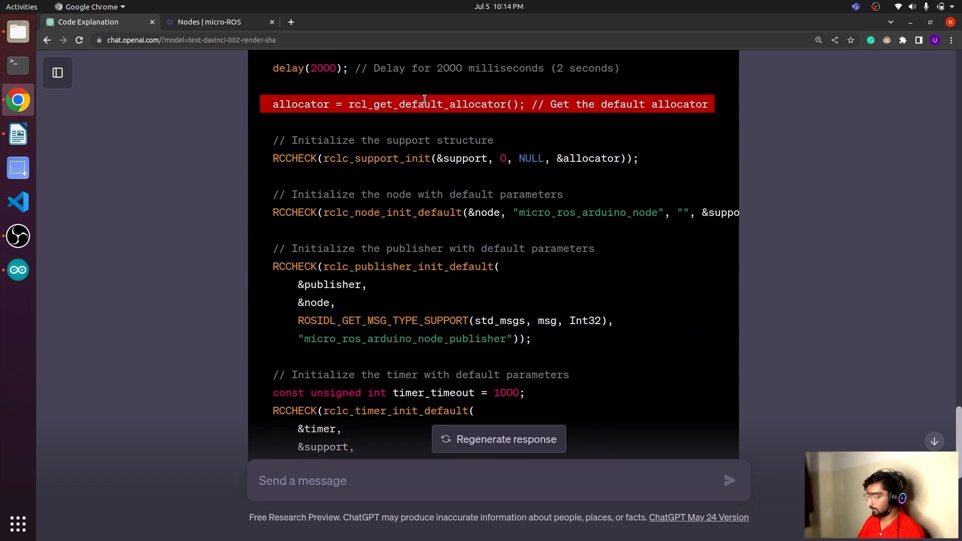
{"action": "scroll", "scroll_direction": "down", "scroll_amount": 3}
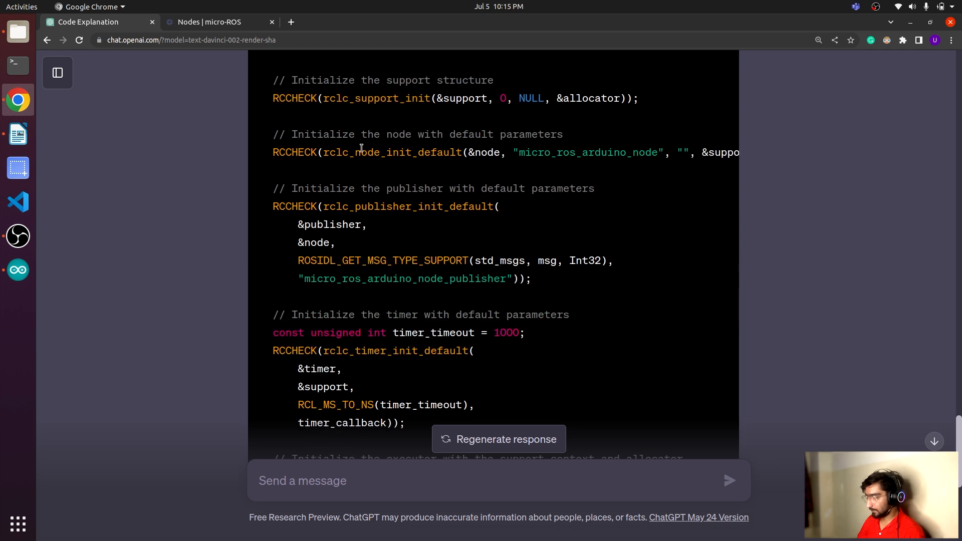
{"action": "mouse_move", "coordinate": [485, 165]}
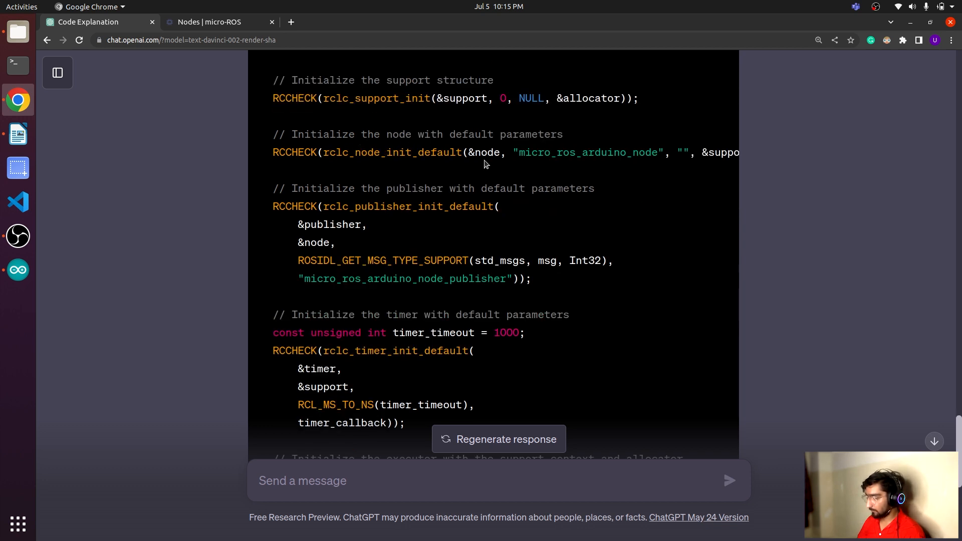
{"action": "double_click", "coordinate": [586, 152]}
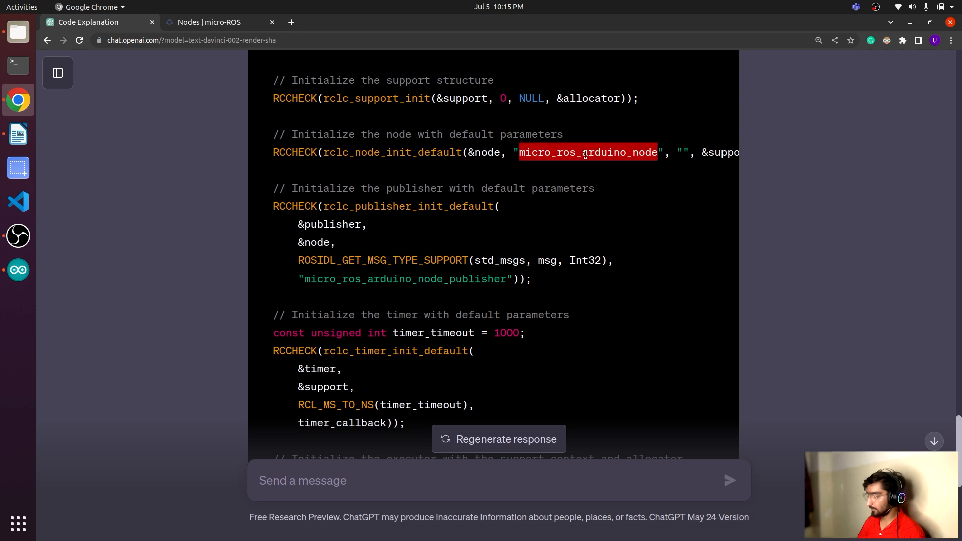
{"action": "scroll", "scroll_direction": "down", "scroll_amount": 3}
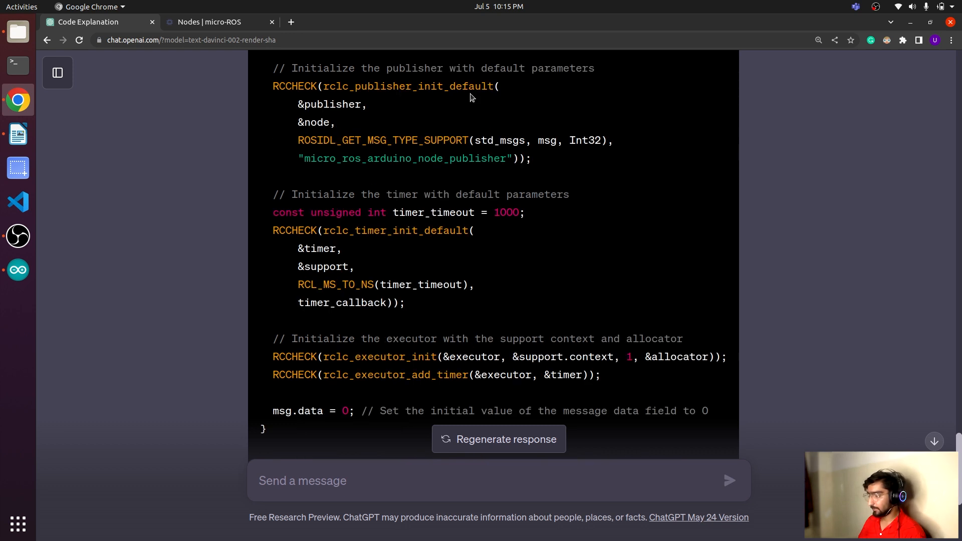
{"action": "scroll", "scroll_direction": "down", "scroll_amount": 3}
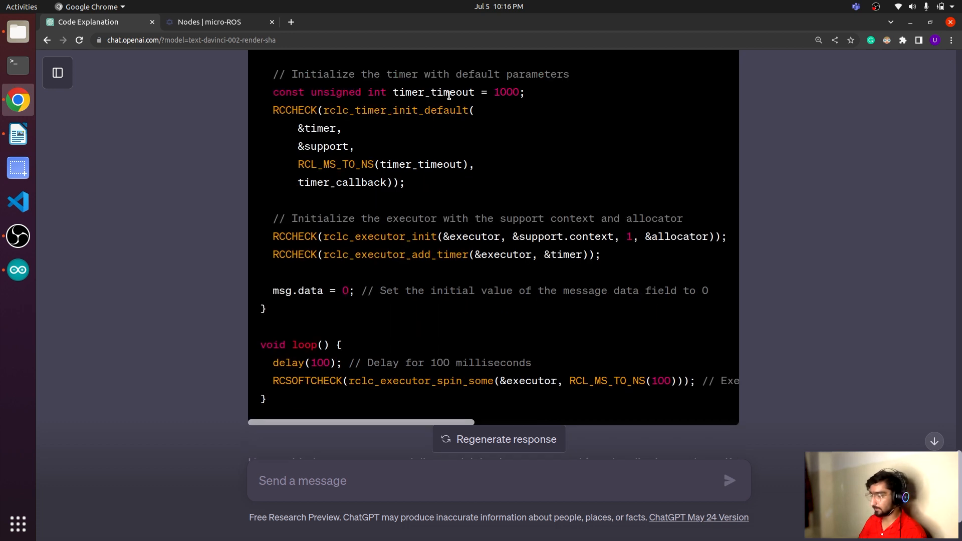
{"action": "double_click", "coordinate": [505, 92]}
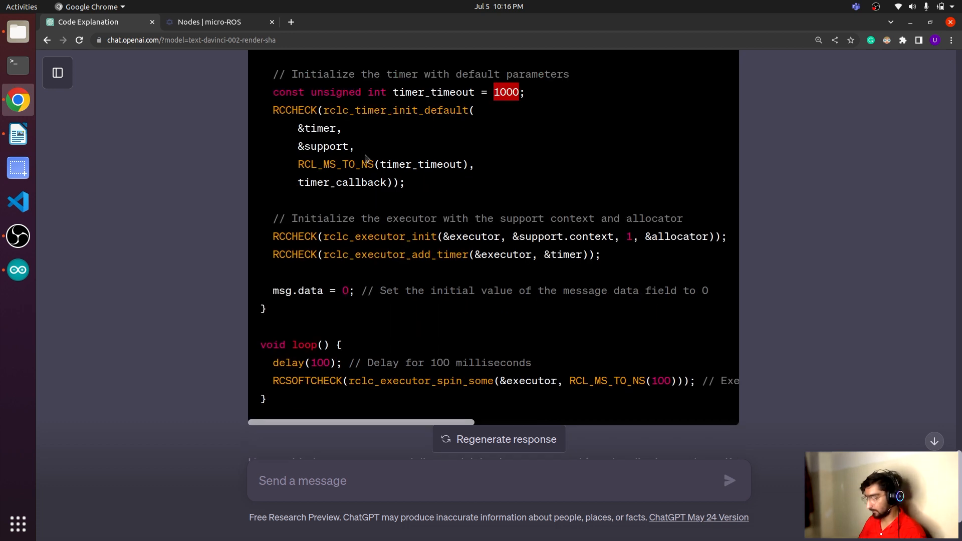
{"action": "left_click", "coordinate": [344, 182]}
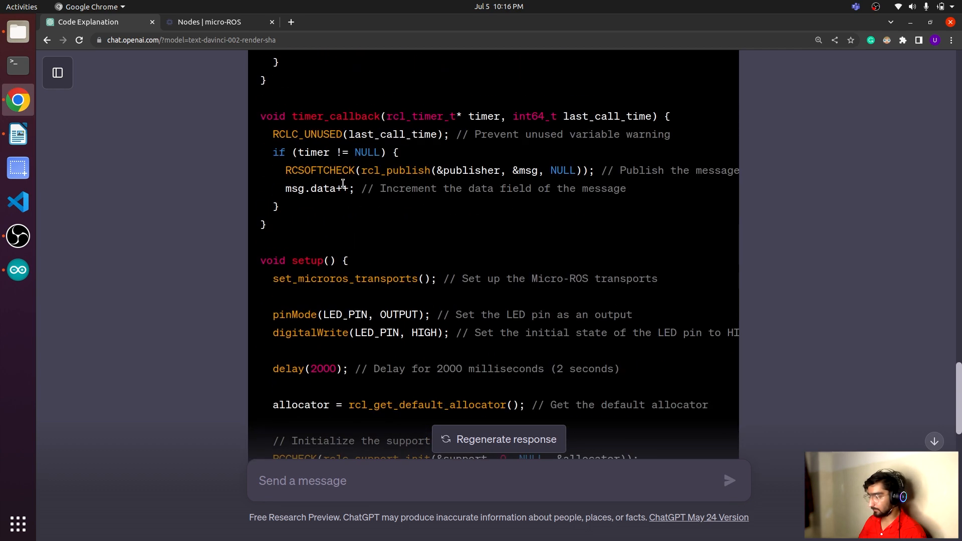
{"action": "scroll", "scroll_direction": "down", "scroll_amount": 3}
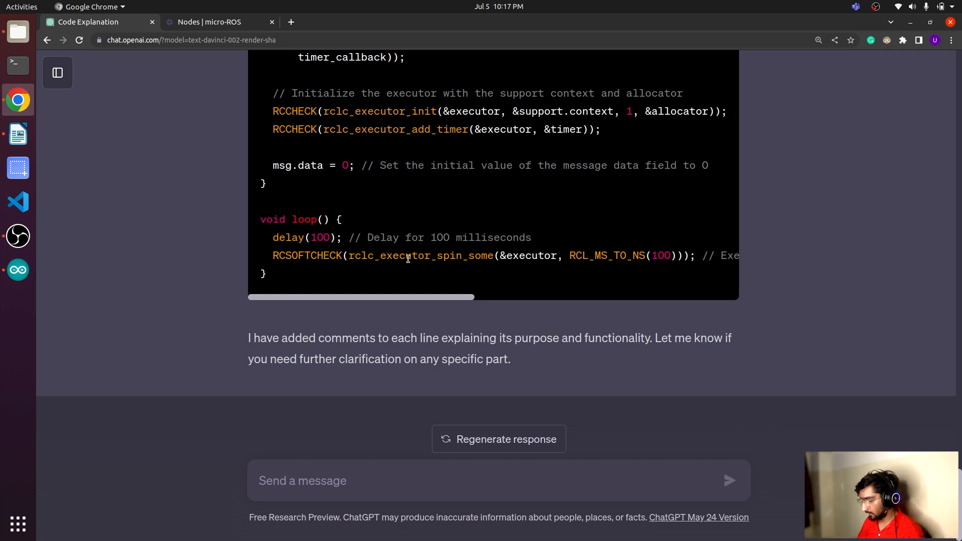
{"action": "double_click", "coordinate": [420, 256]}
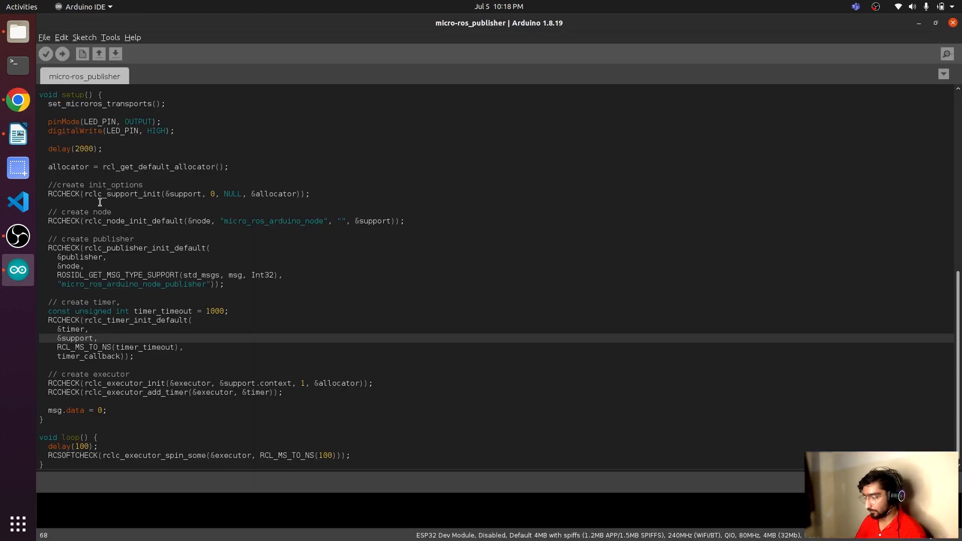
Open the File menu to reach the micro_ros_arduino example sketches
{"action": "left_click", "coordinate": [44, 38]}
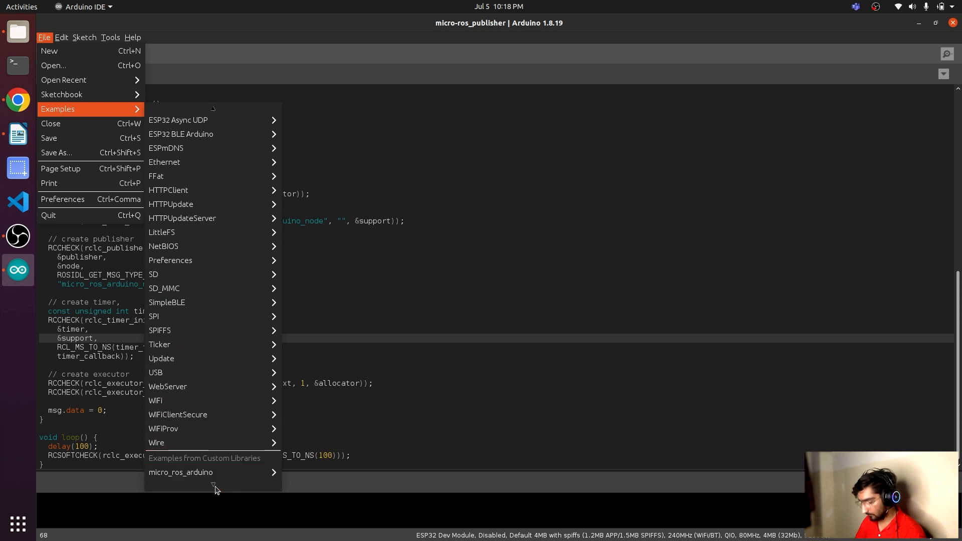
{"action": "mouse_move", "coordinate": [181, 472]}
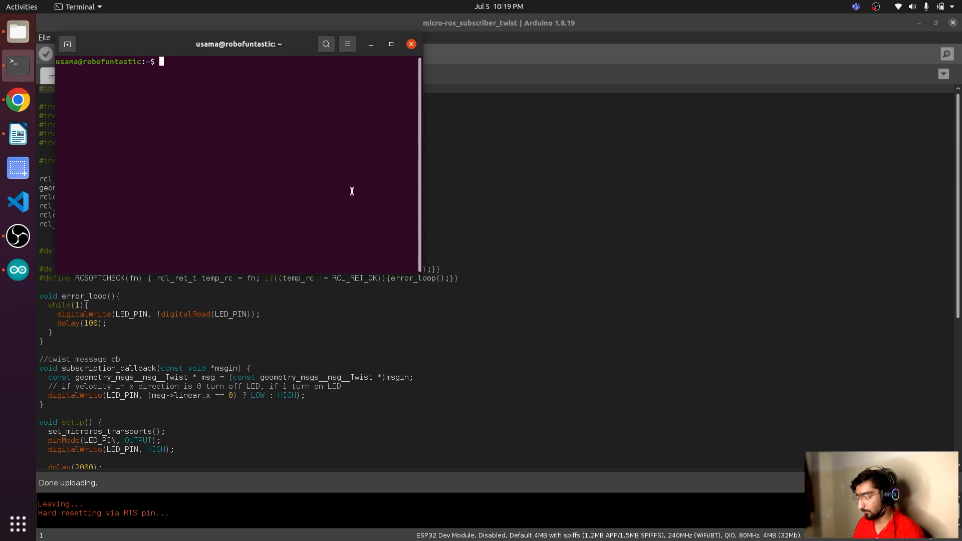
Launch micro_ros_agent serial on /dev/ttyUSB0, then start a ros2 topic list command
{"action": "type", "text": "cd ros2_ws/"}
{"action": "type", "text": "ros2 run micro_ros_"}
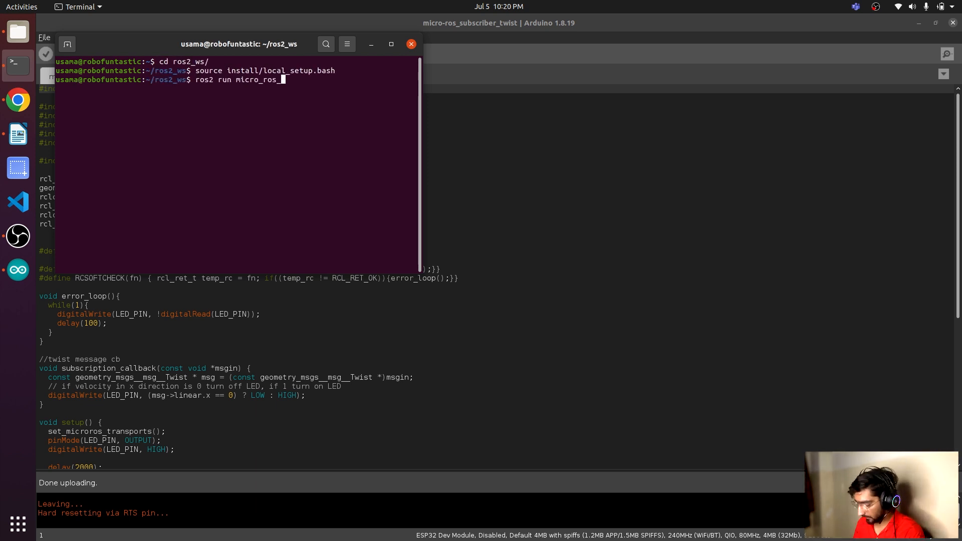
{"action": "type", "text": "agent micro_ros_agent serial -"}
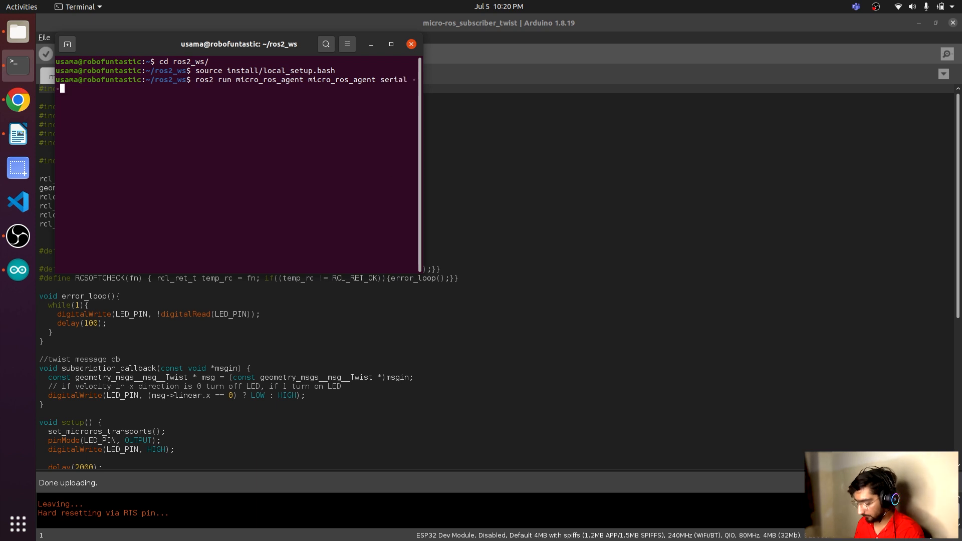
{"action": "type", "text": "-dev /dev/ttyUSB0"}
{"action": "type", "text": "ros2 topic list"}
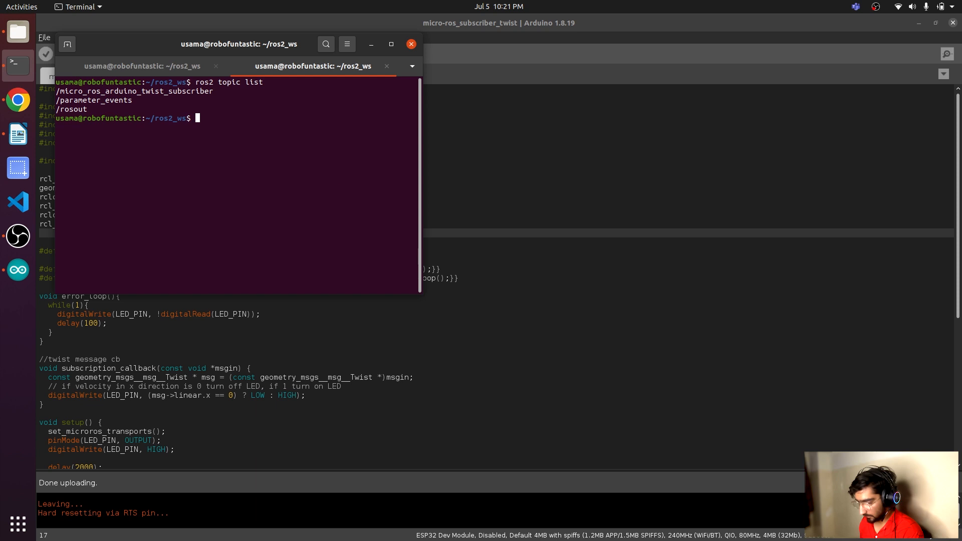
{"action": "double_click", "coordinate": [134, 90]}
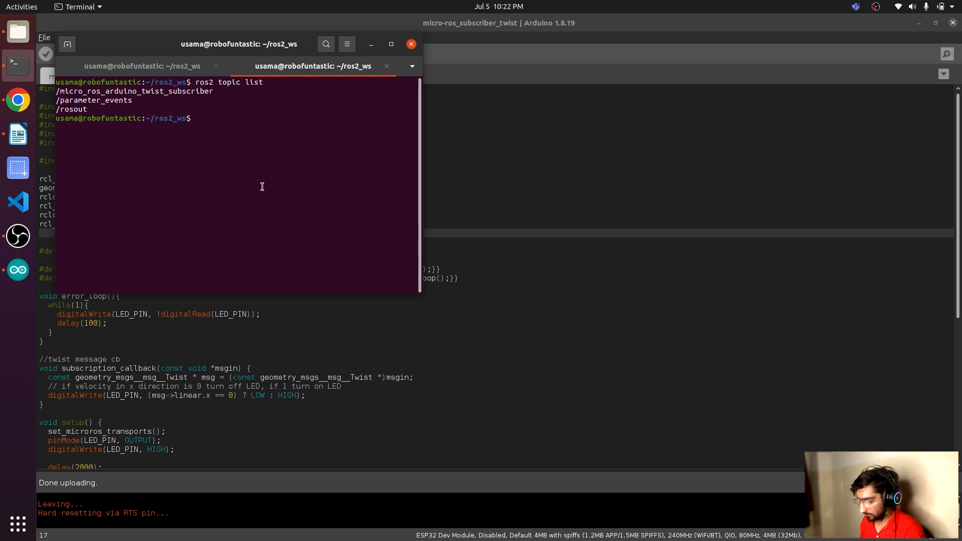
{"action": "type", "text": "ros2_ws$ r"}
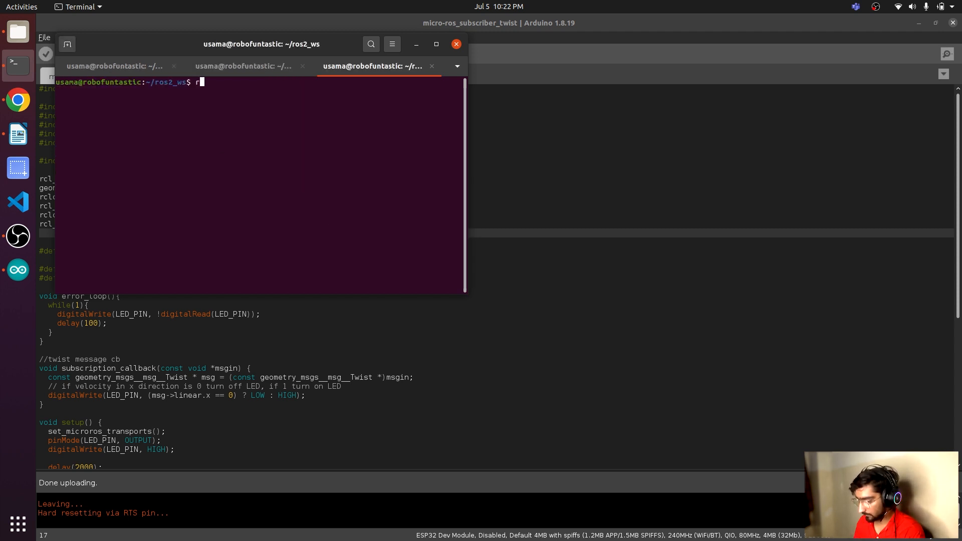
Run teleop_twist_keyboard with /cmd_vel remapped to /micro_ros_arduino_twist_subscriber
{"action": "type", "text": "os2"}
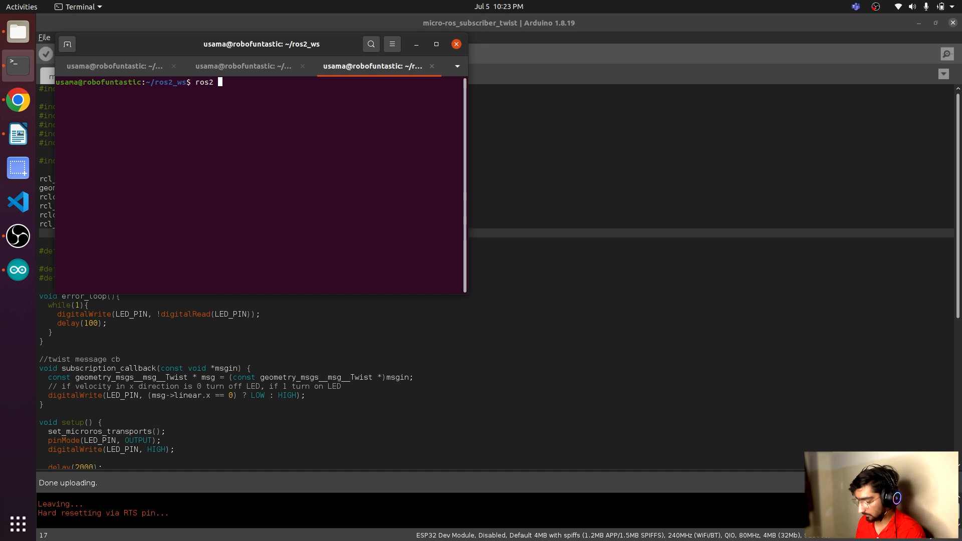
{"action": "type", "text": "run teleop_twist_keyboard teleop_twist_keyboard --args-ros -remap"}
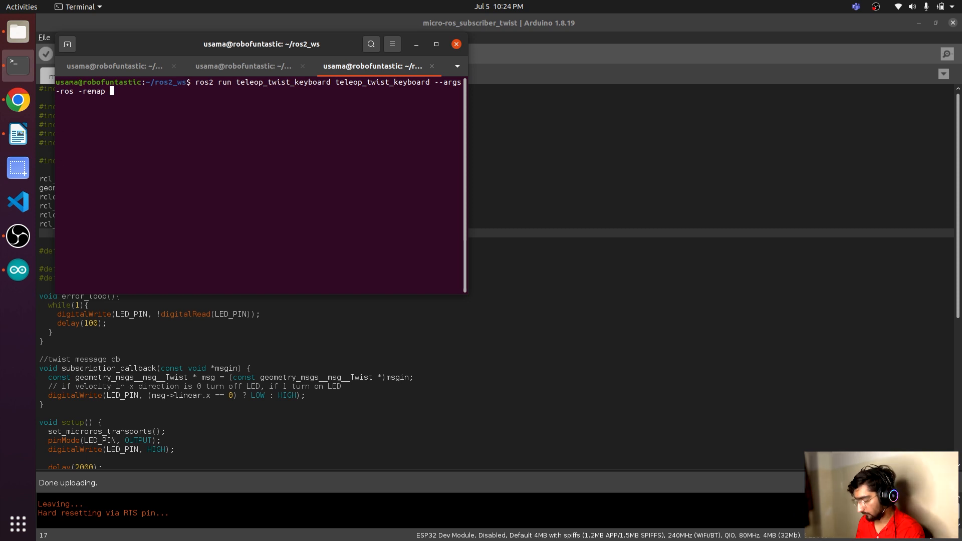
{"action": "key", "text": "Backspace"}
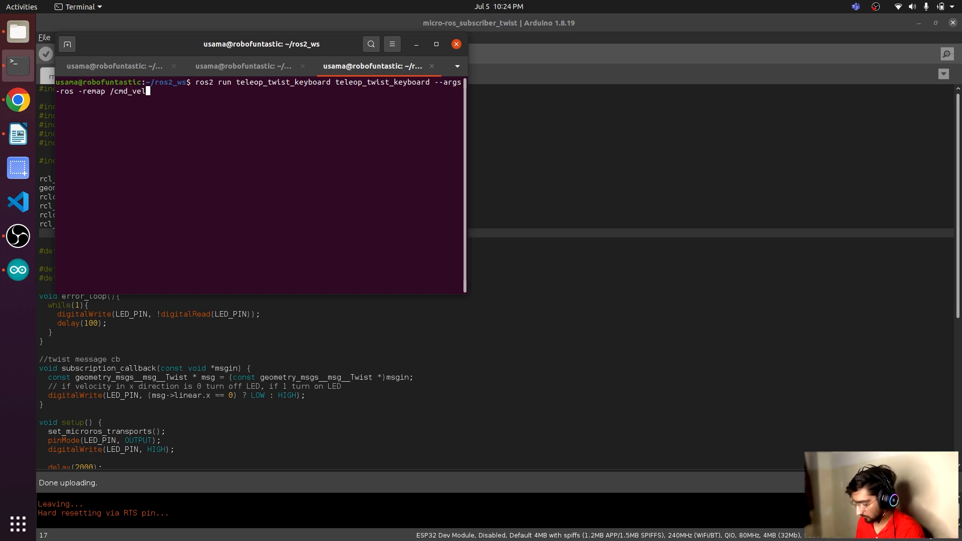
{"action": "type", "text": ":=/micro_ros_arduino_twist_subscriber"}
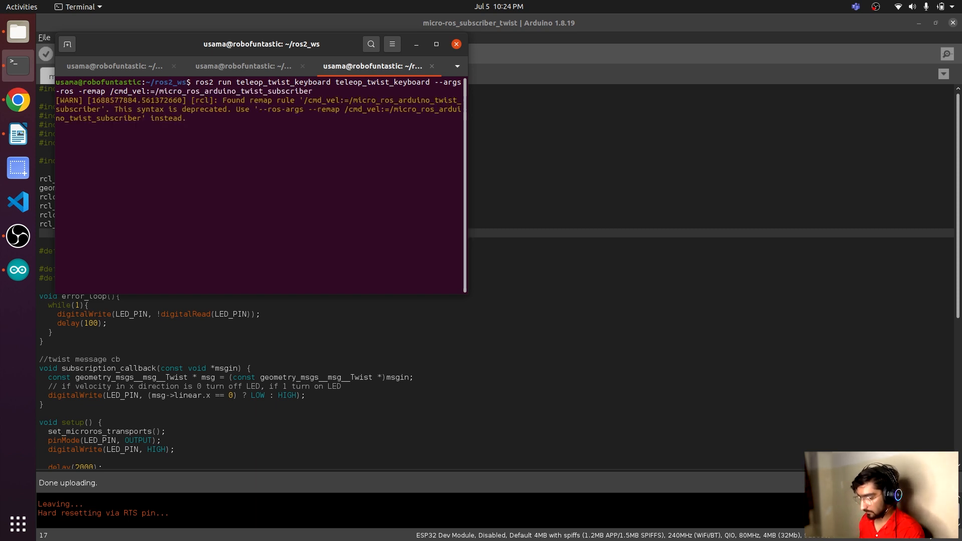
{"action": "key", "text": "Return"}
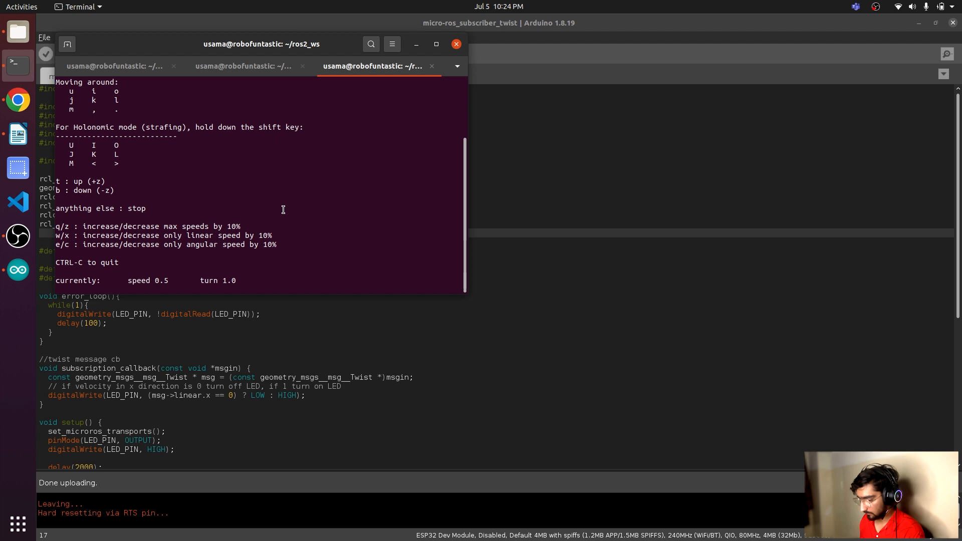
Switch between terminal tabs and focus the teleop session for driving keys
{"action": "left_click", "coordinate": [243, 66]}
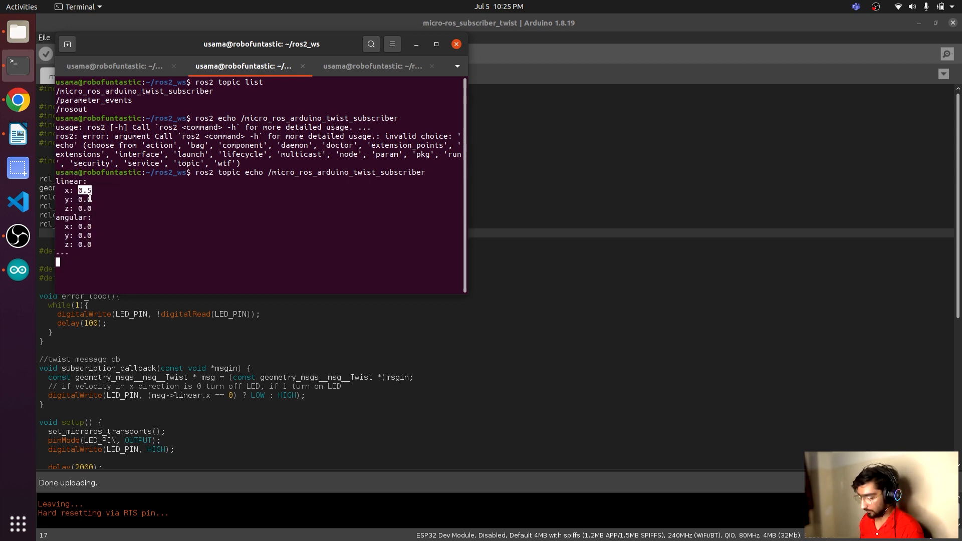
{"action": "left_click", "coordinate": [372, 66]}
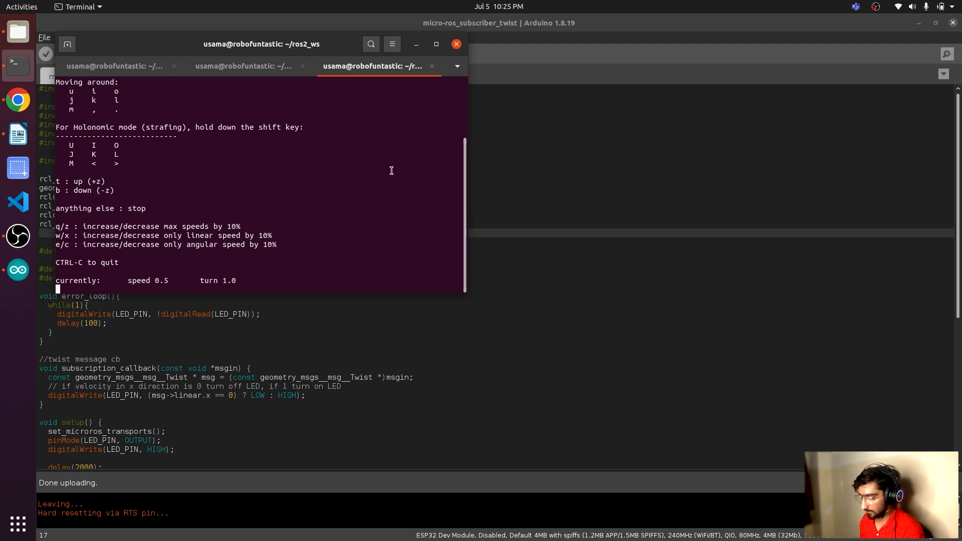
{"action": "left_click", "coordinate": [242, 65]}
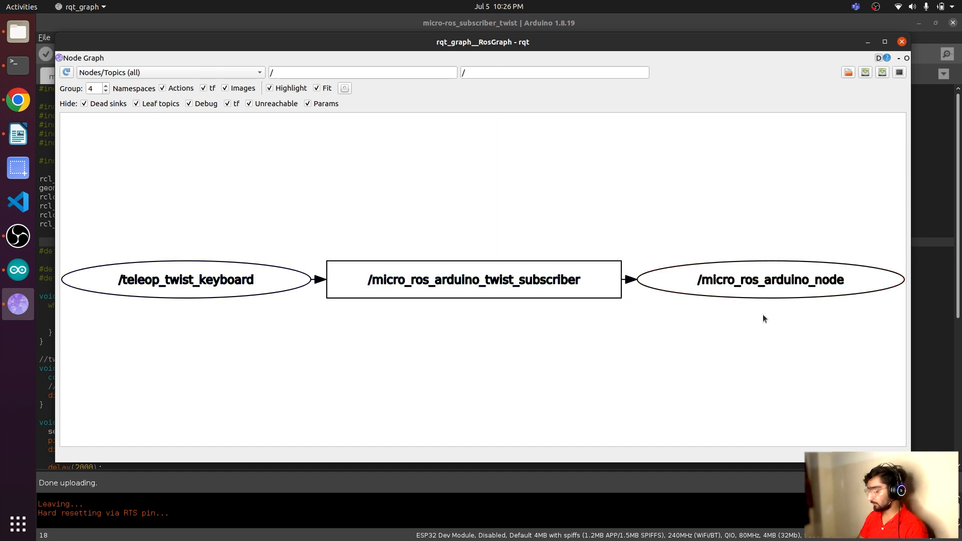
{"action": "mouse_move", "coordinate": [766, 309]}
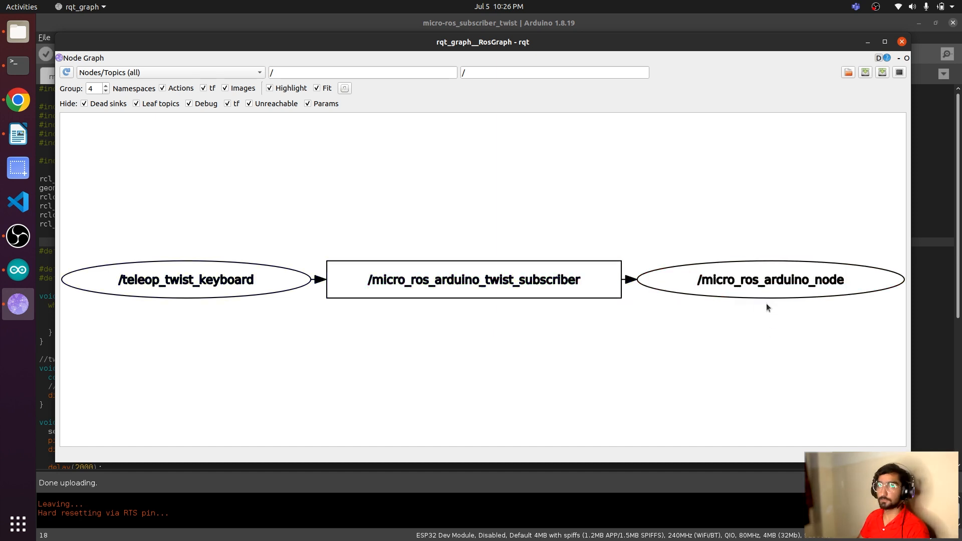